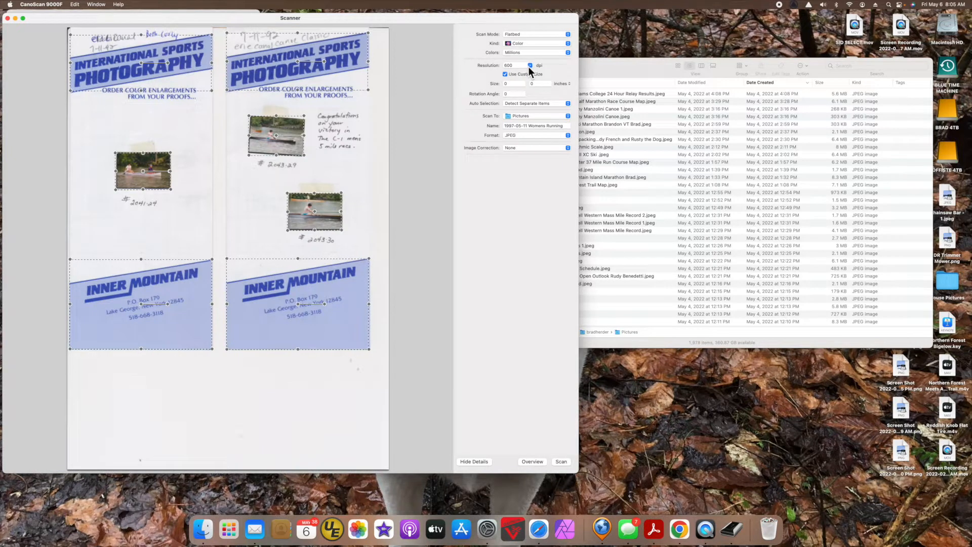
- Review the flatbed resolution options, keep 600 dpi, and bring up the scan mode choices
click(535, 66)
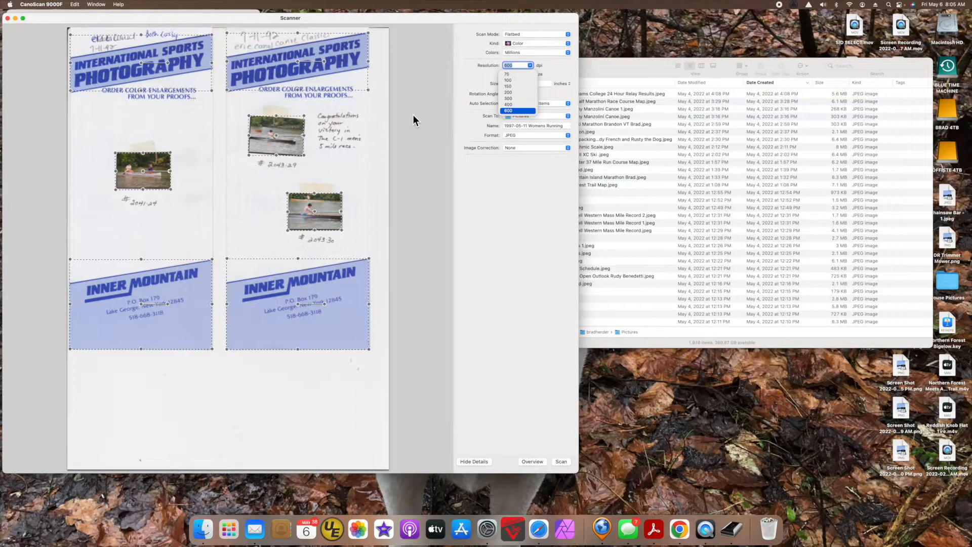
click(508, 110)
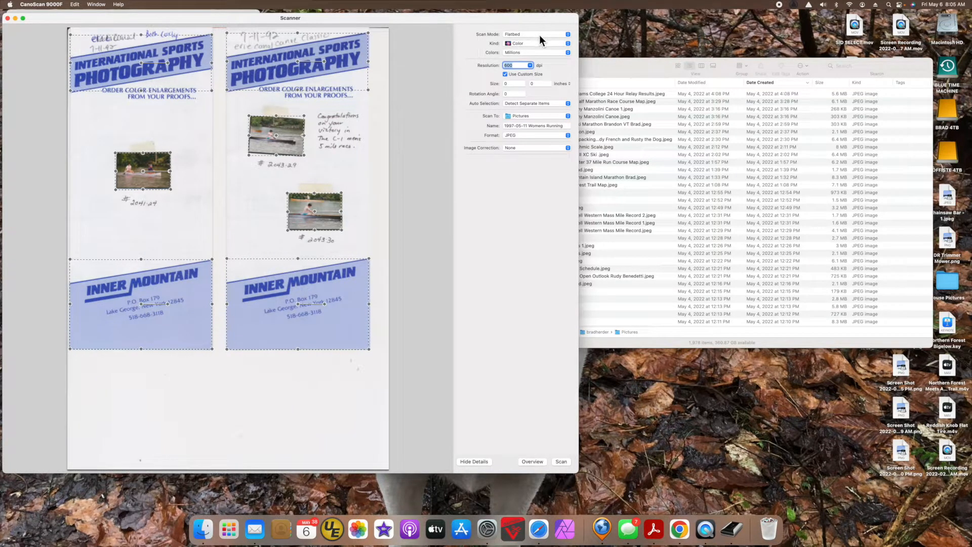
click(535, 34)
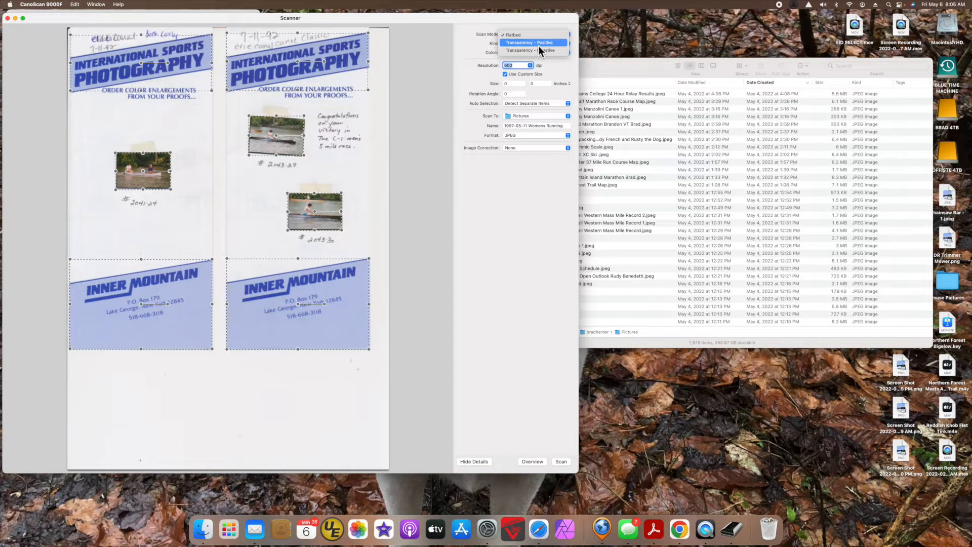
- Choose Transparency - Positive mode, dismiss the protective sheet error, and set resolution to 1200 dpi
click(533, 42)
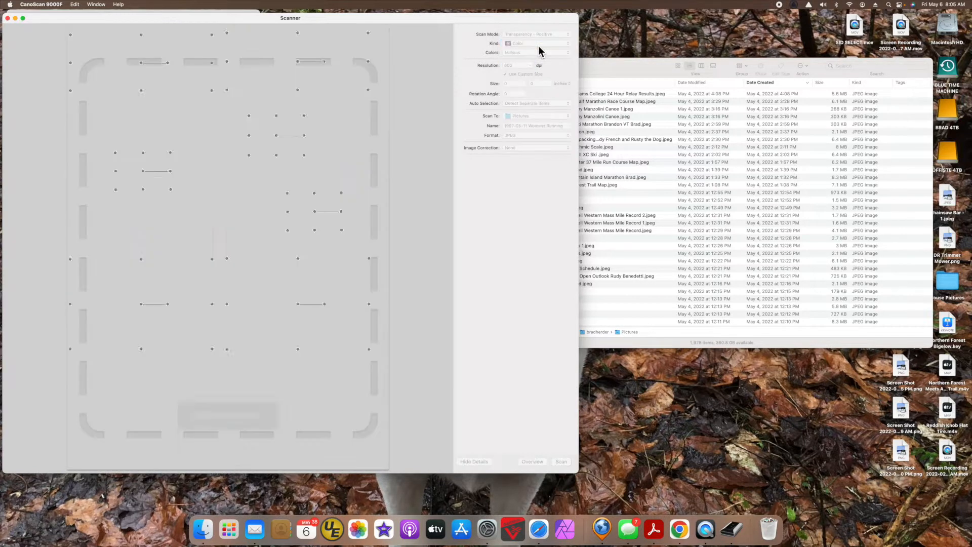
click(560, 461)
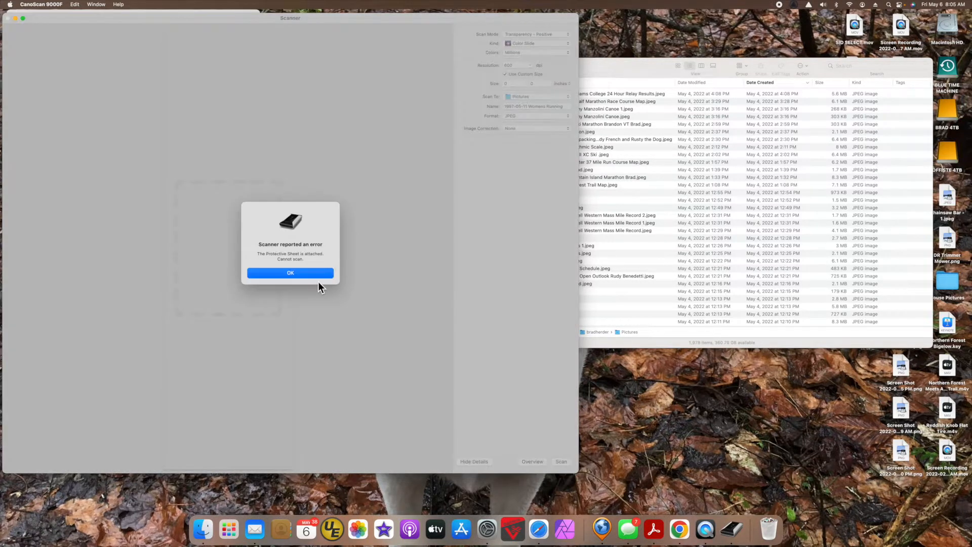
mouse_move(313, 279)
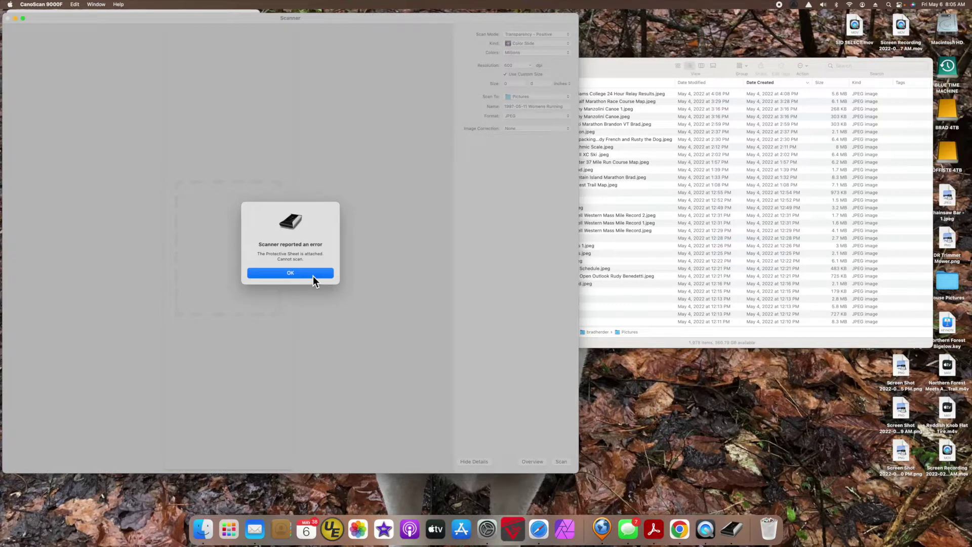
click(290, 273)
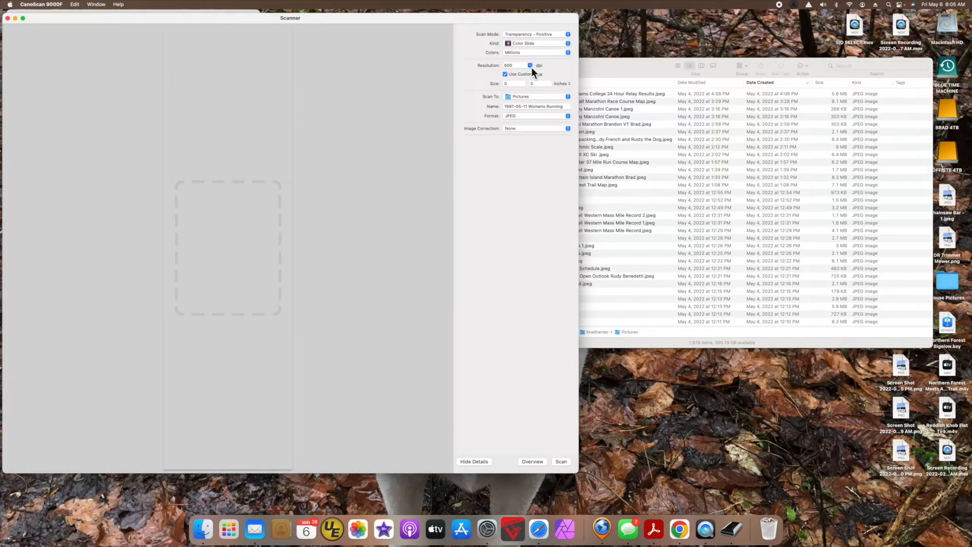
click(529, 65)
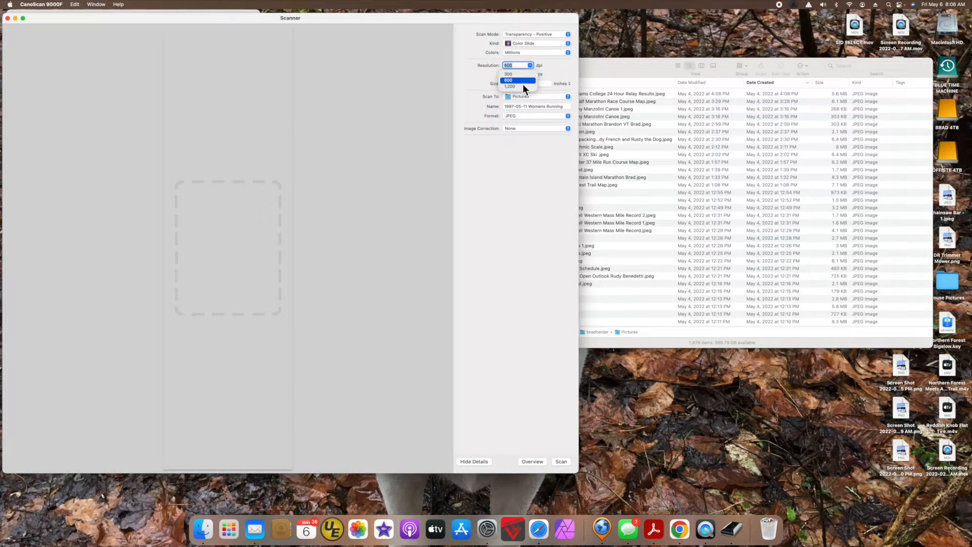
click(511, 86)
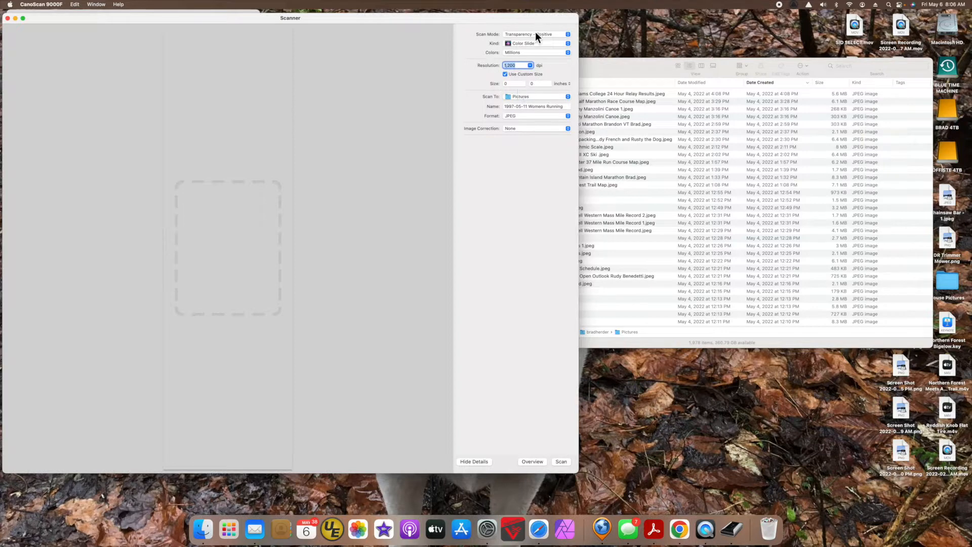
- Switch the scan mode back to Flatbed at 1200 dpi and let the overview preview refresh
click(535, 34)
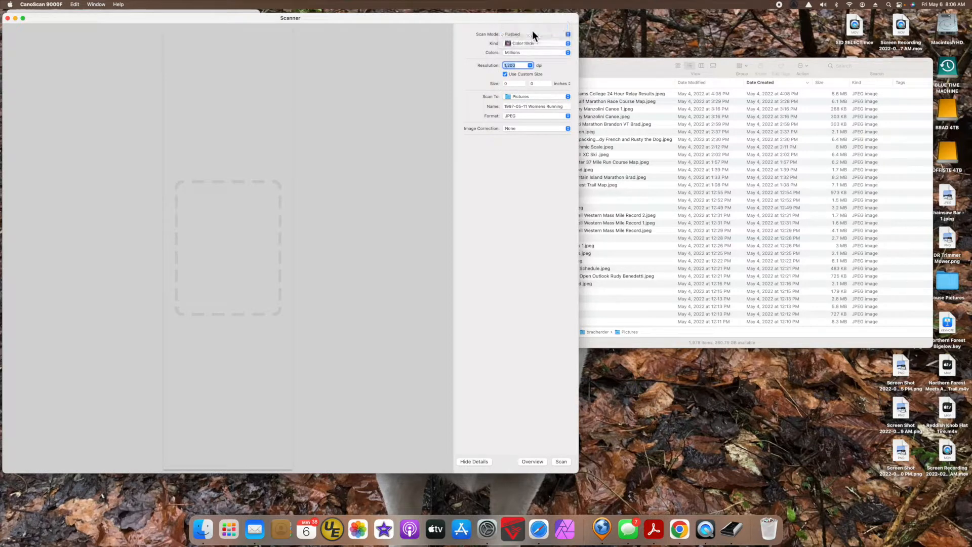
click(532, 461)
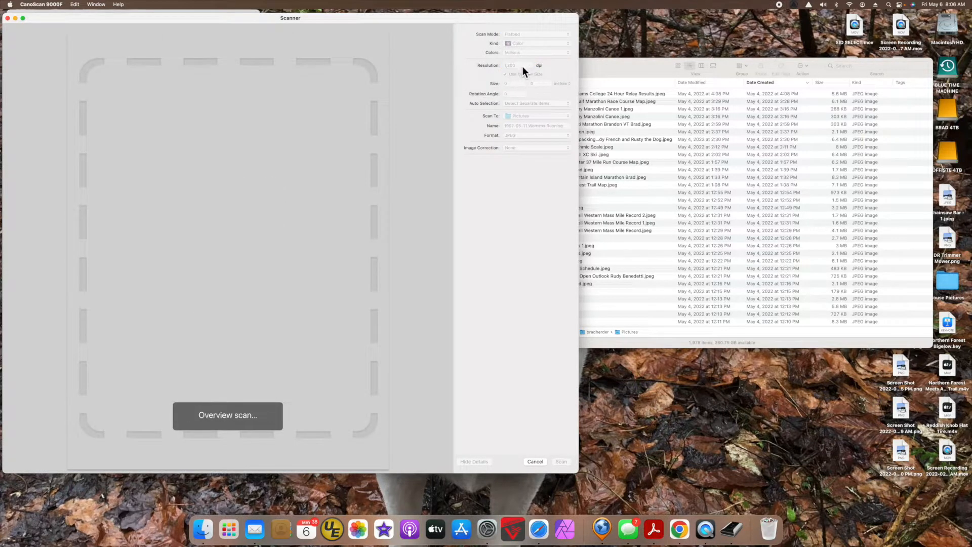
click(228, 414)
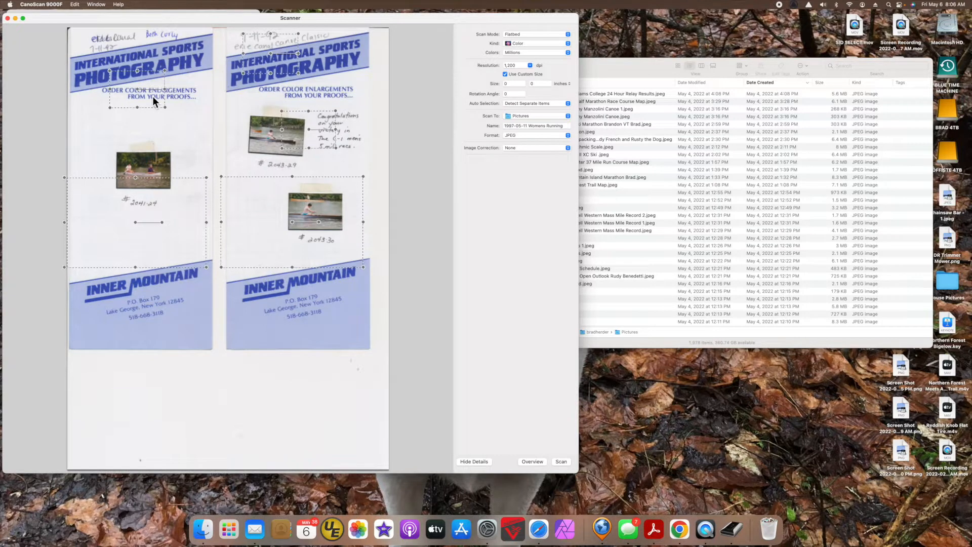
mouse_move(487, 528)
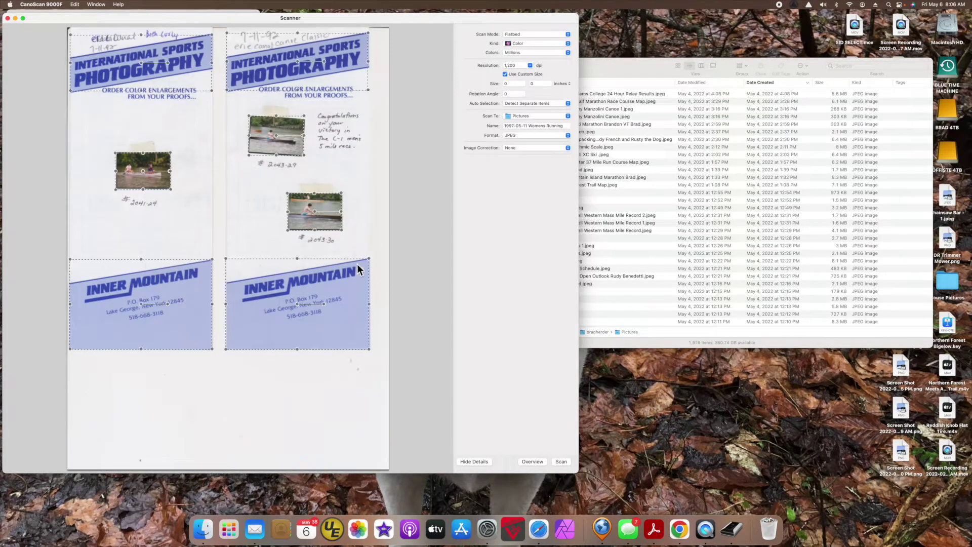
- Clear the preview region selection so all three canoe photos scan as separate JPEGs
click(387, 130)
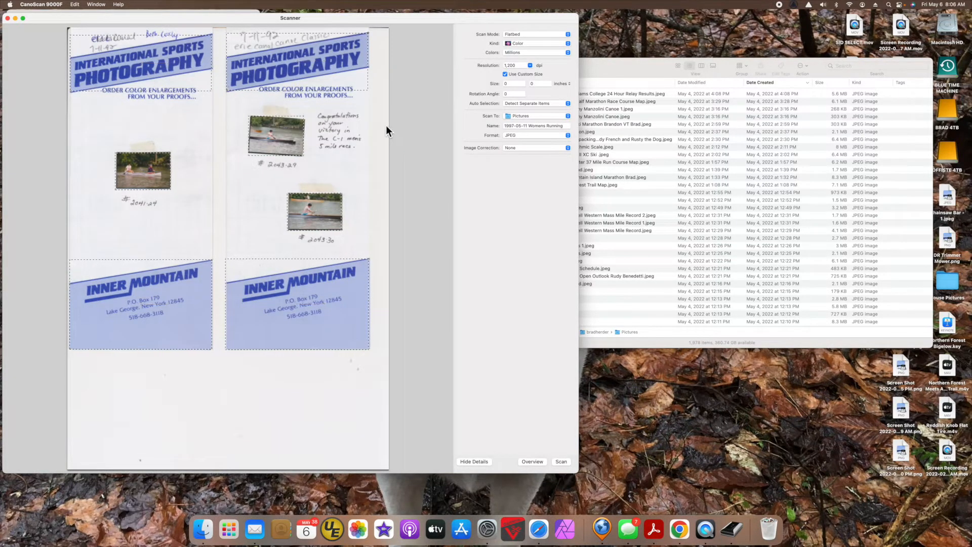
mouse_move(257, 150)
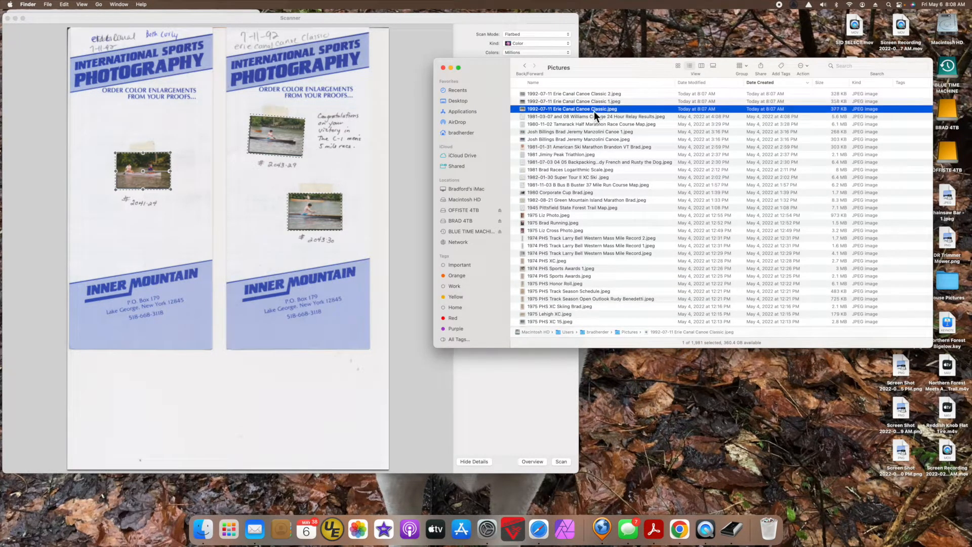
- View Erie Canal Canoe Classic 1.jpeg and Classic 2.jpeg in Preview to check the scans
double_click(571, 109)
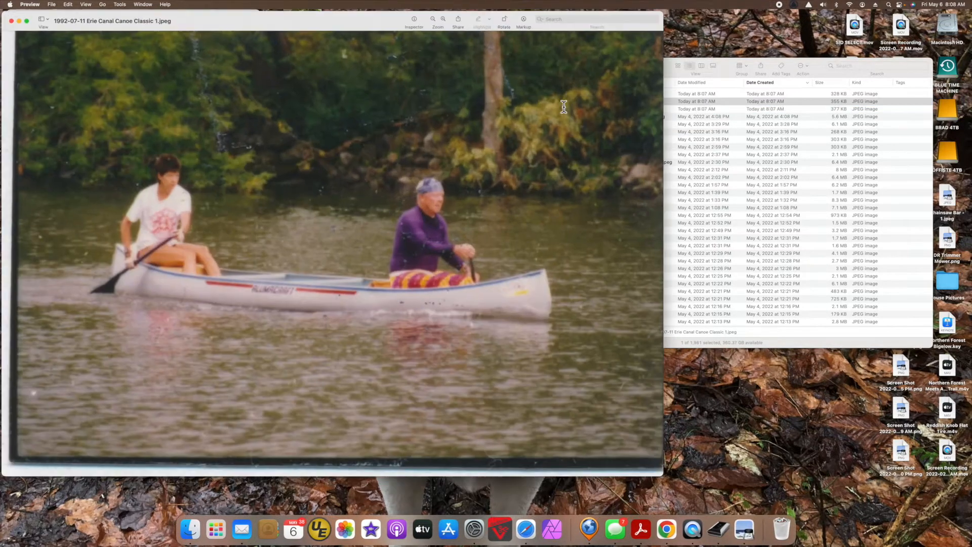
mouse_move(386, 246)
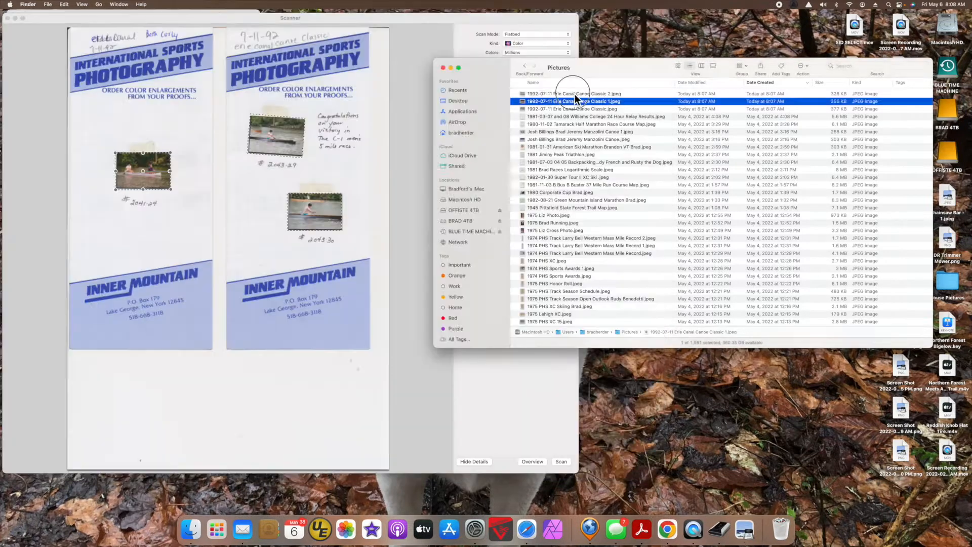
double_click(571, 94)
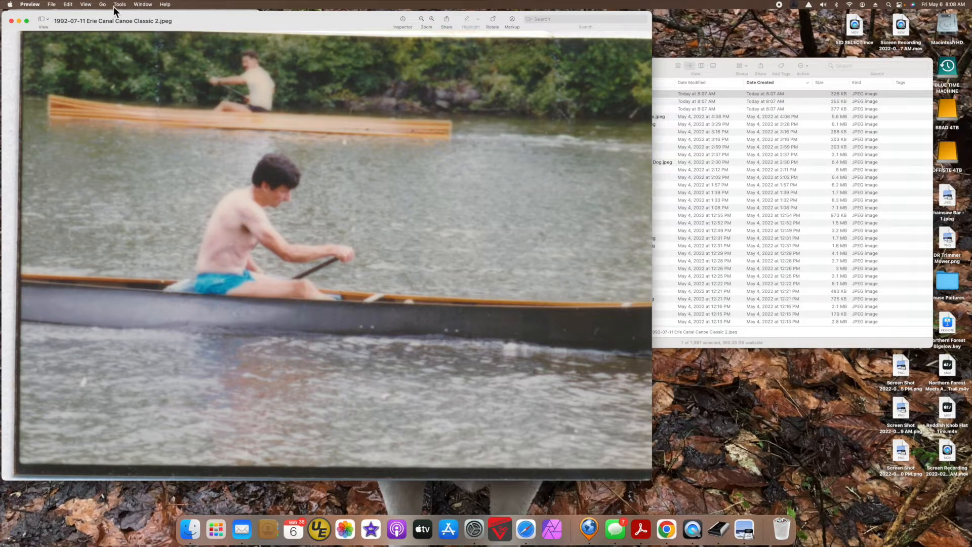